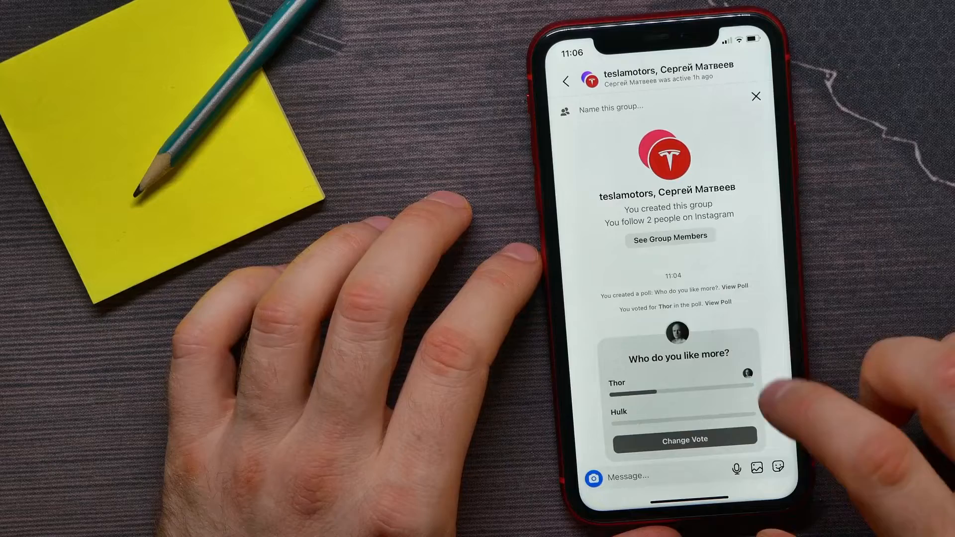
Step: Change the vote on the 'Who do you like more?' poll to Thor
{"action": "left_click", "coordinate": [684, 440]}
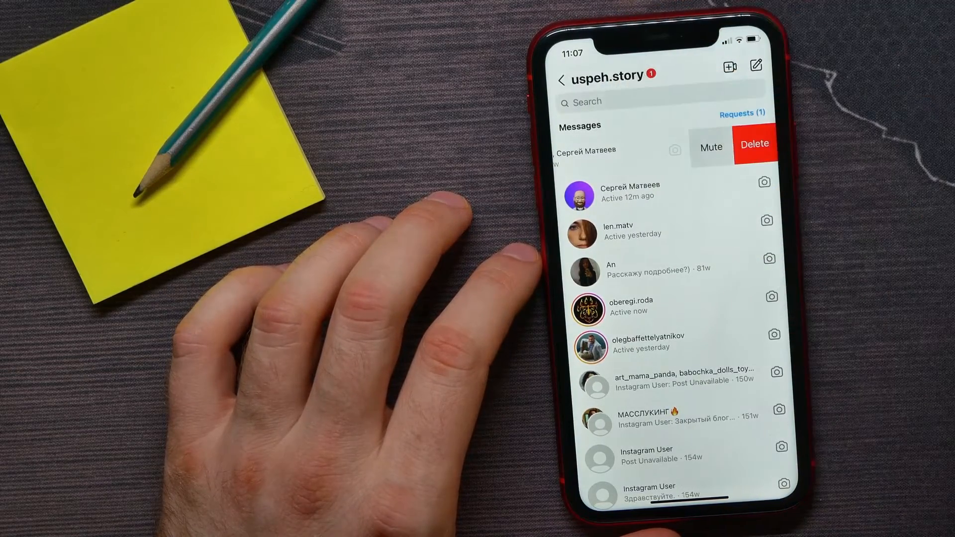
Step: Delete the poll group chat from the Messages list
{"action": "left_click", "coordinate": [754, 145]}
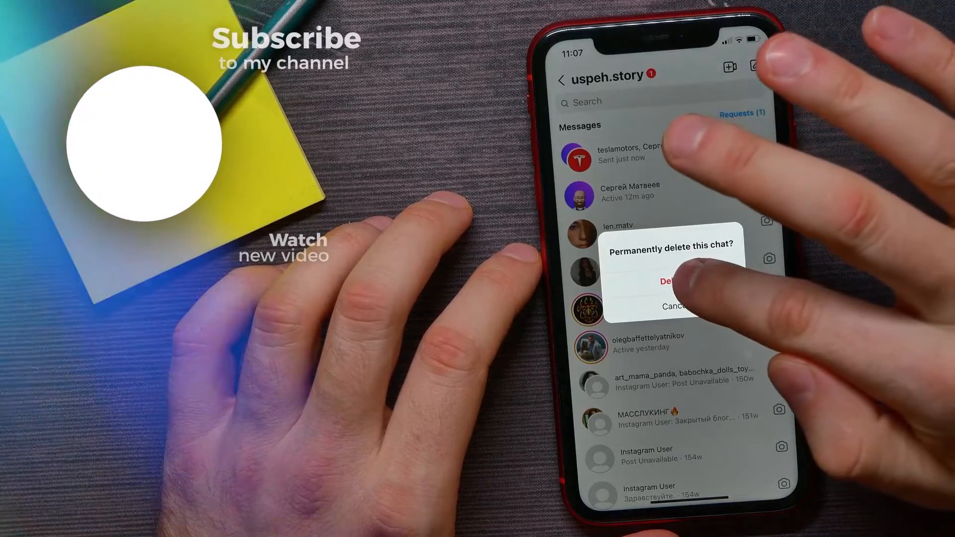
Step: Confirm permanently deleting the teslamotors group chat
{"action": "left_click", "coordinate": [668, 282]}
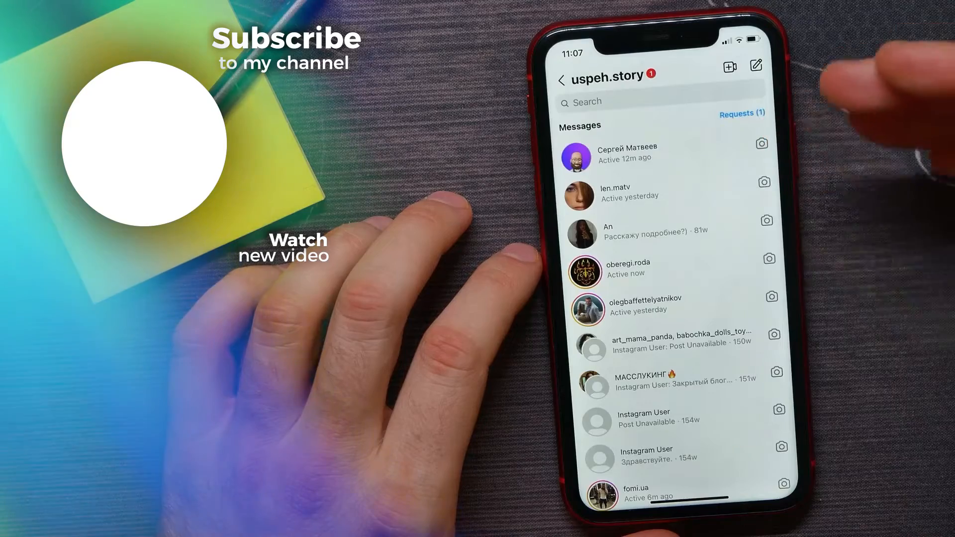